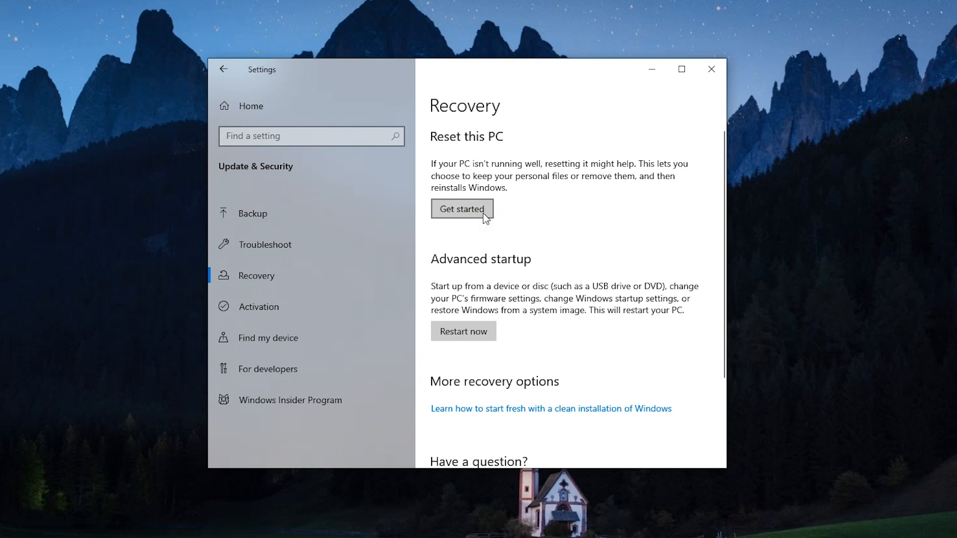
Start Reset this PC from the Recovery page to show the keep-files or remove-everything choice
{"action": "left_click", "coordinate": [462, 208]}
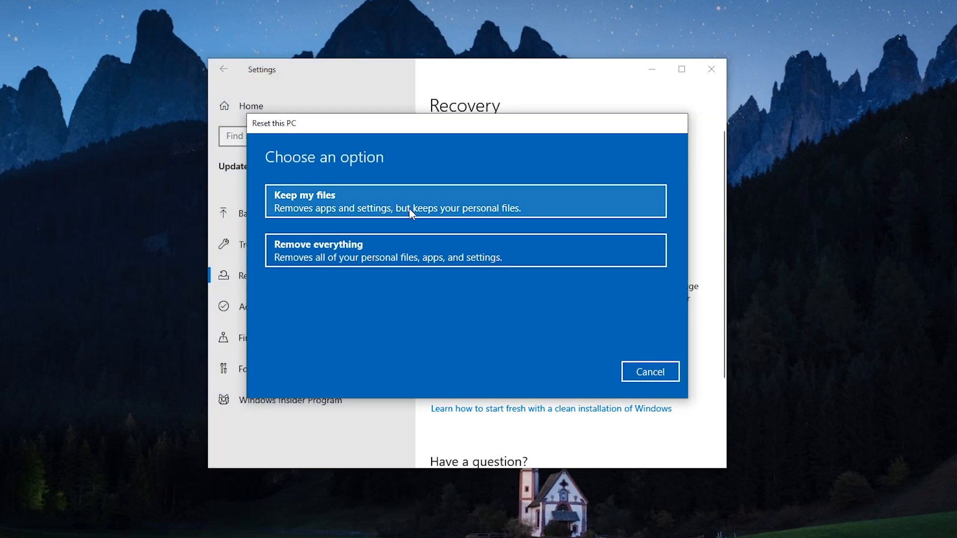
{"action": "mouse_move", "coordinate": [292, 260]}
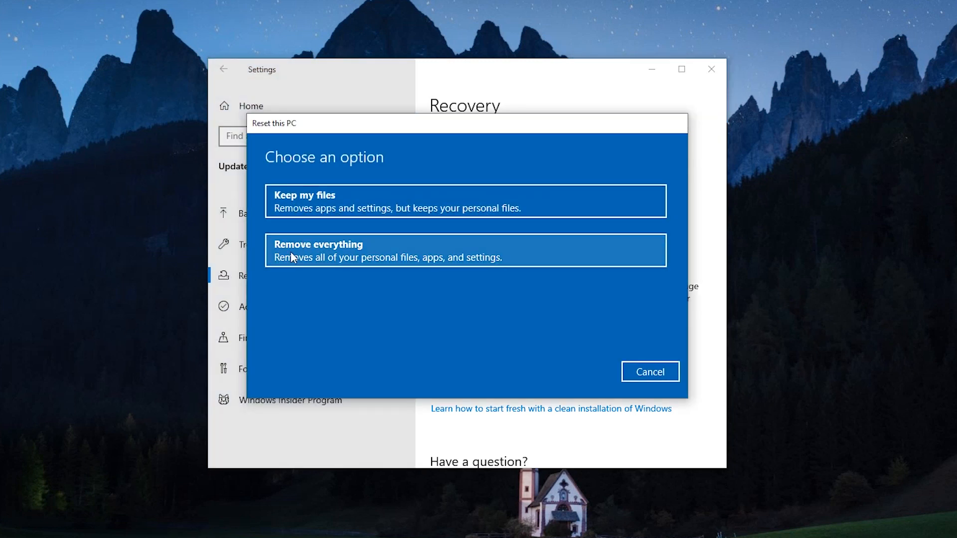
{"action": "mouse_move", "coordinate": [486, 233]}
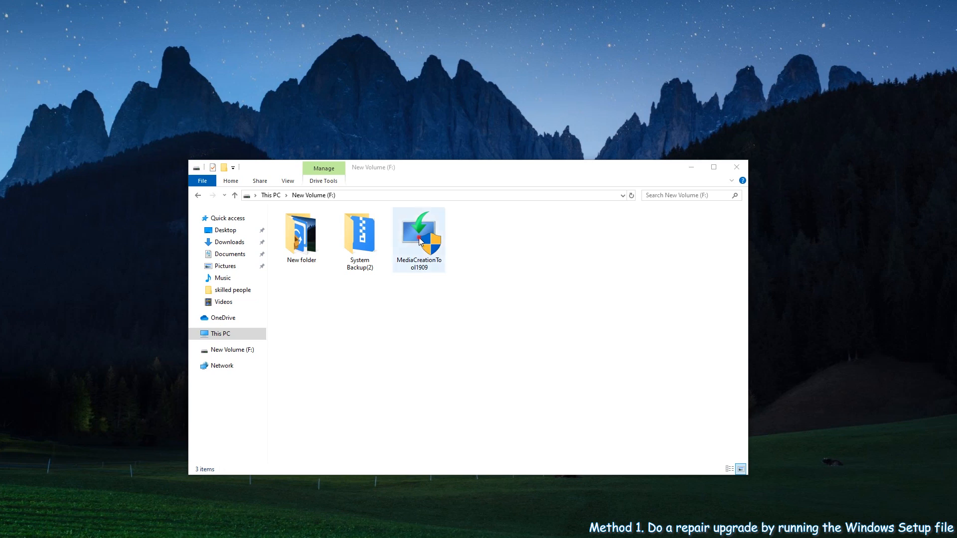
Run MediaCreationTool1909 from New Volume (F:) and approve the User Account Control prompt
{"action": "left_click", "coordinate": [418, 237]}
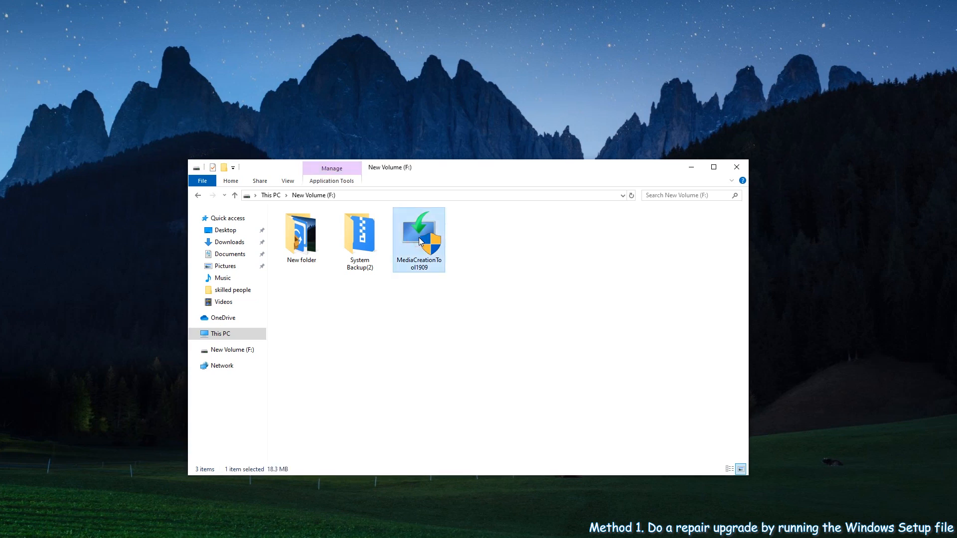
{"action": "double_click", "coordinate": [419, 241]}
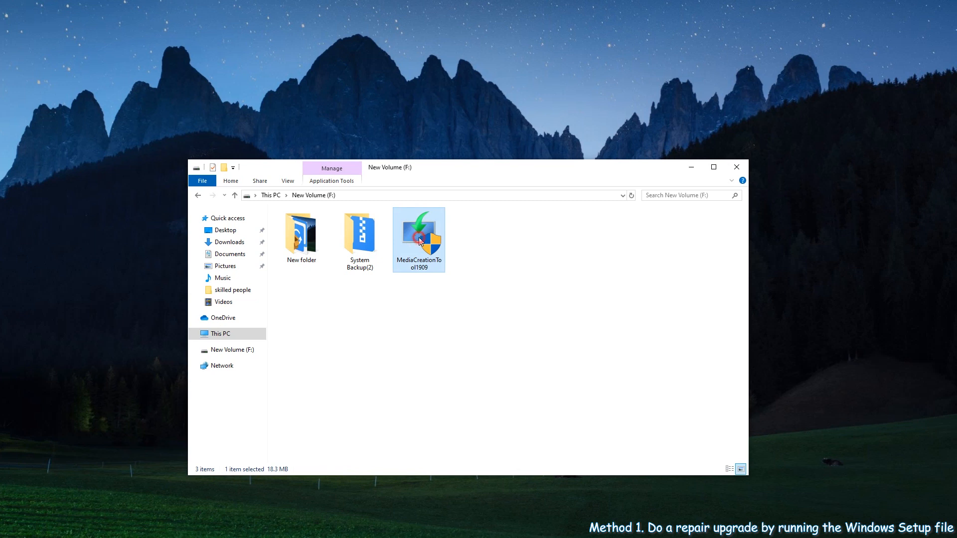
{"action": "double_click", "coordinate": [418, 240]}
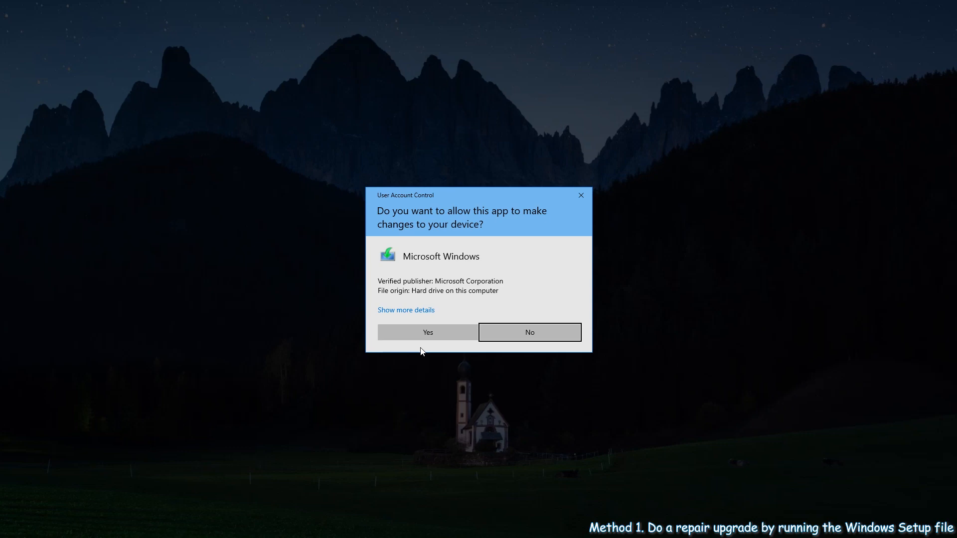
{"action": "left_click", "coordinate": [427, 333]}
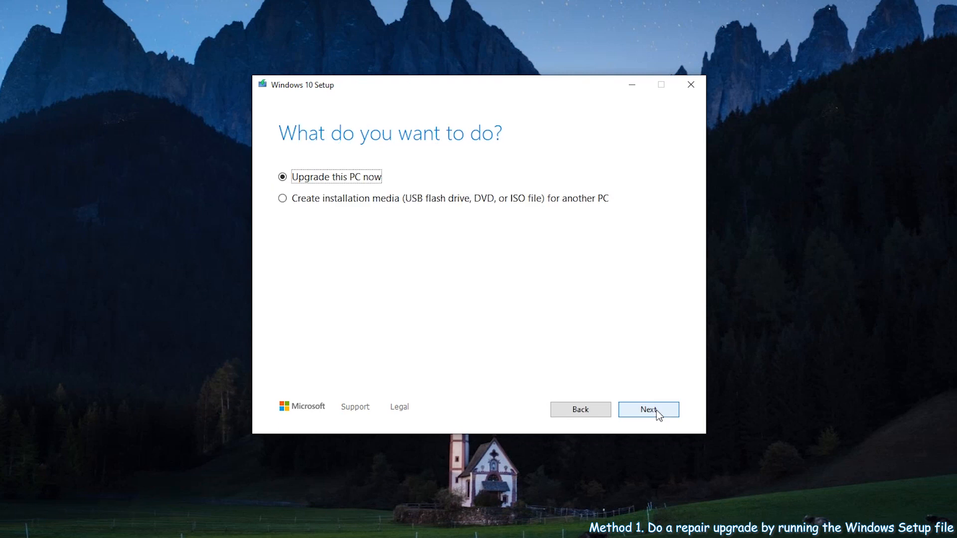
Continue Windows 10 Setup with 'Upgrade this PC now' selected
{"action": "left_click", "coordinate": [648, 410]}
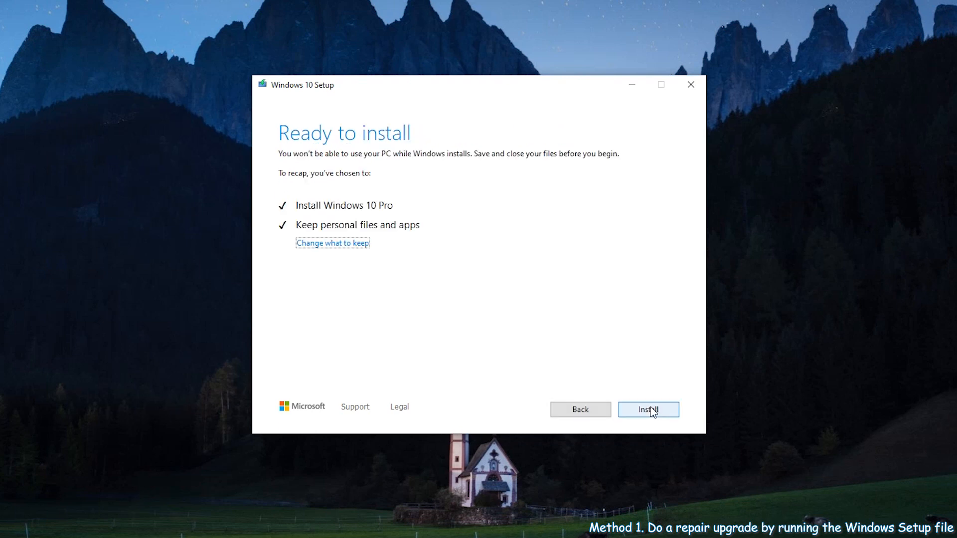
Confirm 'Keep personal files and apps' under Change what to keep
{"action": "left_click", "coordinate": [332, 242]}
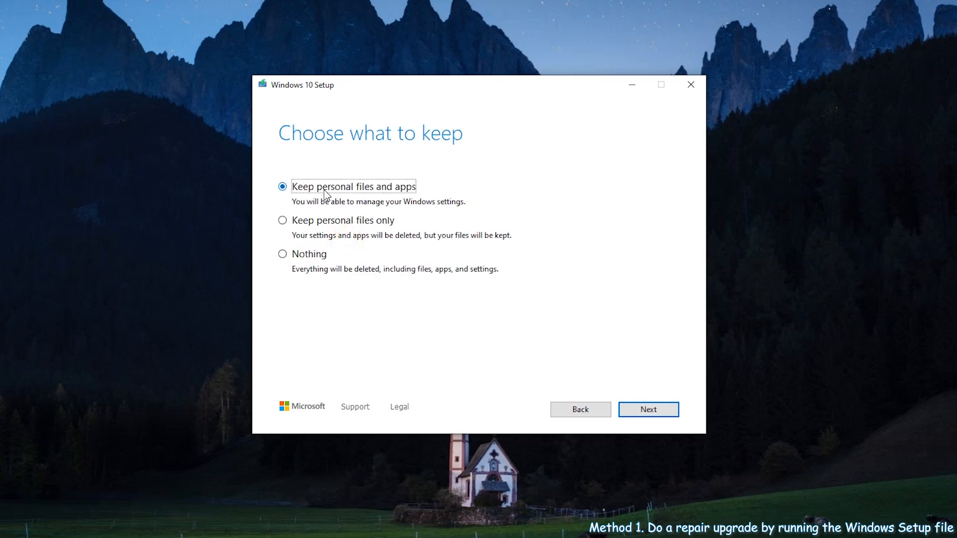
{"action": "mouse_move", "coordinate": [403, 197]}
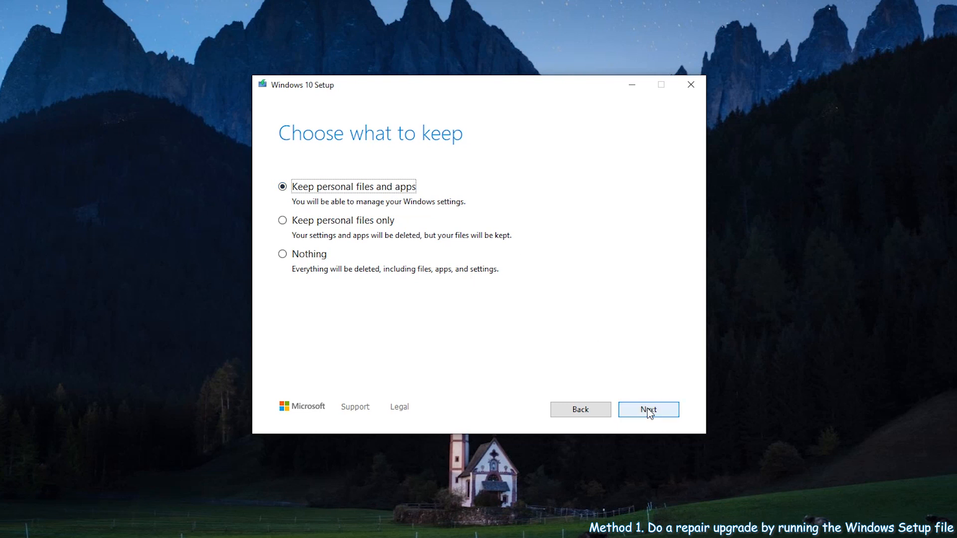
{"action": "left_click", "coordinate": [648, 409]}
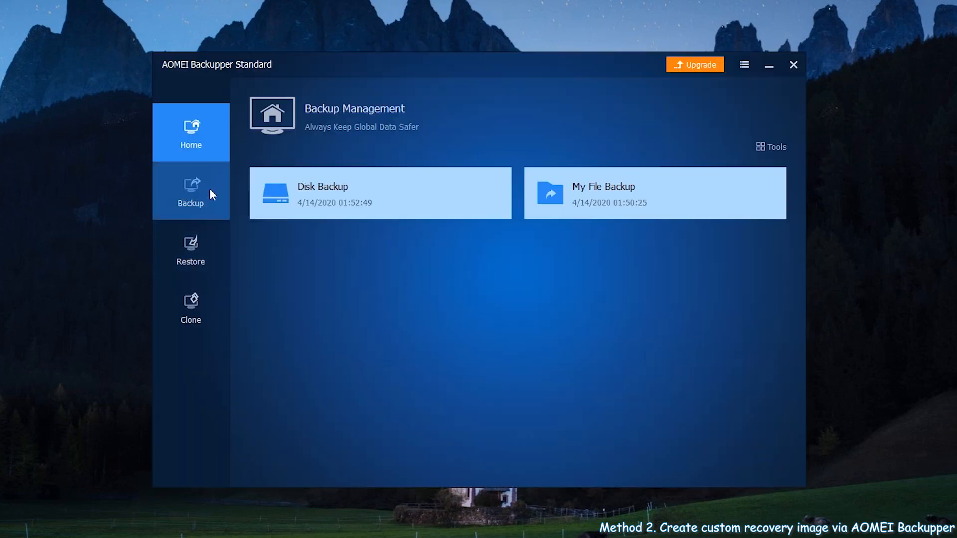
Create a System Backup in AOMEI and select the destination path field
{"action": "left_click", "coordinate": [191, 190]}
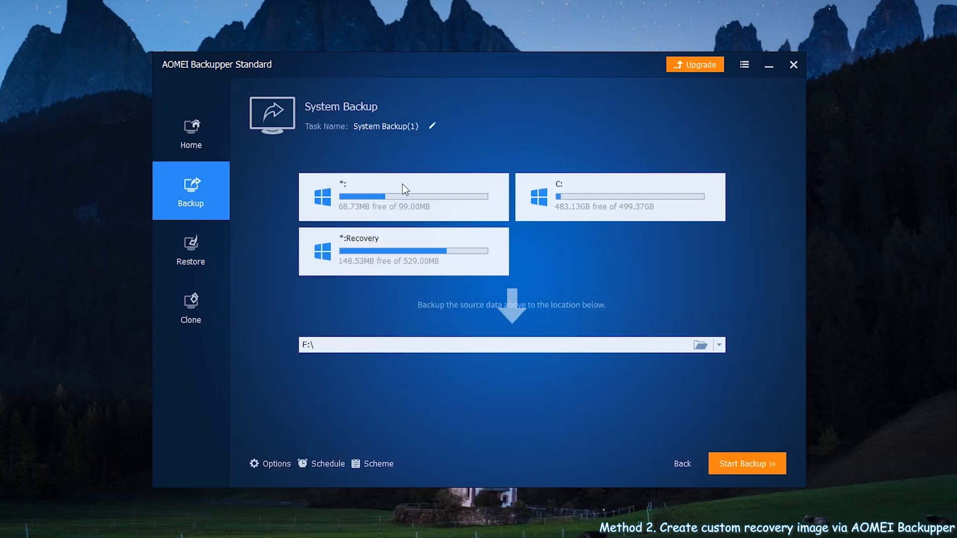
{"action": "mouse_move", "coordinate": [490, 331]}
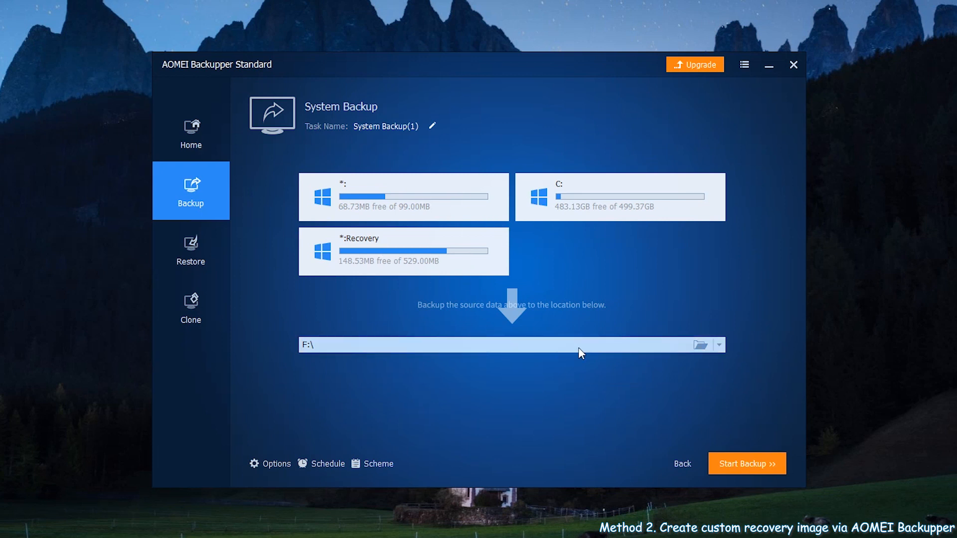
{"action": "left_click", "coordinate": [579, 346]}
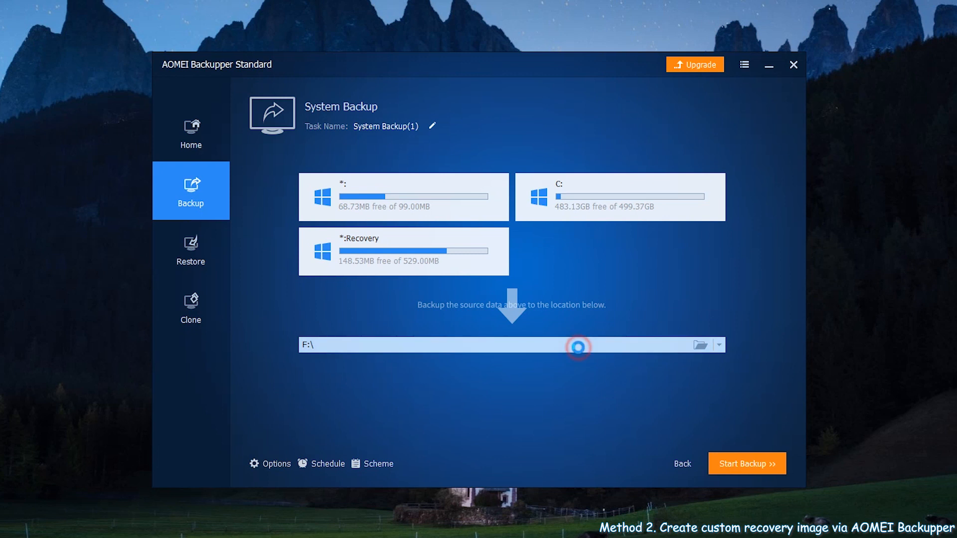
Browse for a destination from This PC and open Share/NAS network locations
{"action": "left_click", "coordinate": [699, 345]}
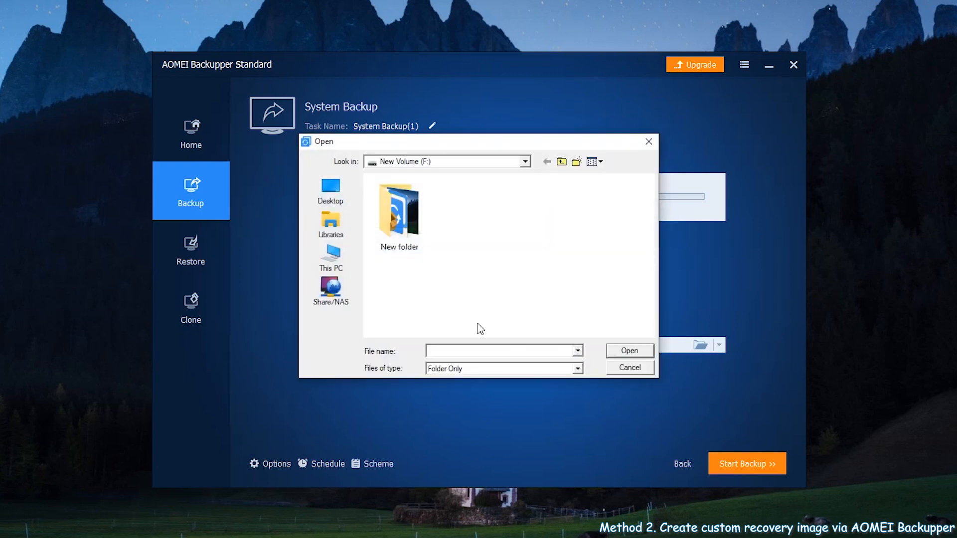
{"action": "left_click", "coordinate": [330, 256]}
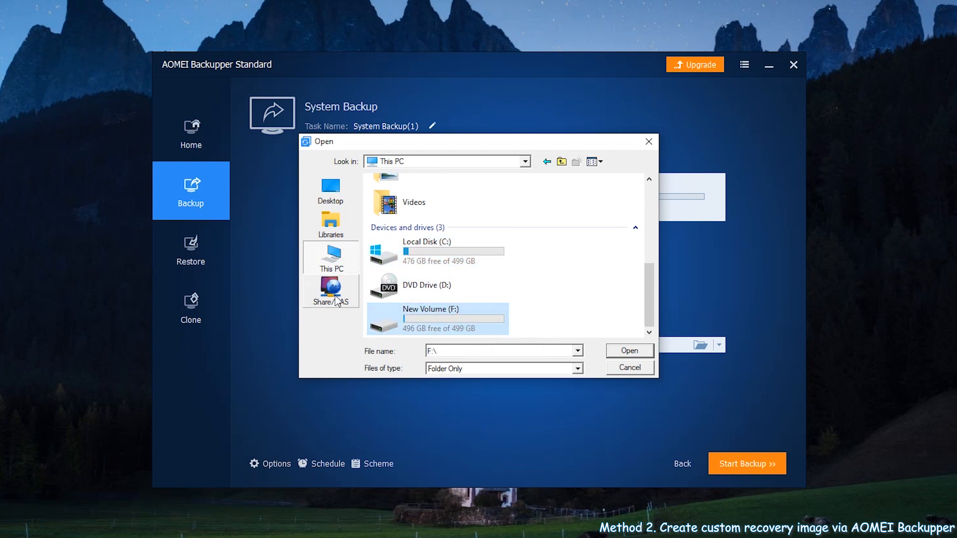
{"action": "mouse_move", "coordinate": [326, 314]}
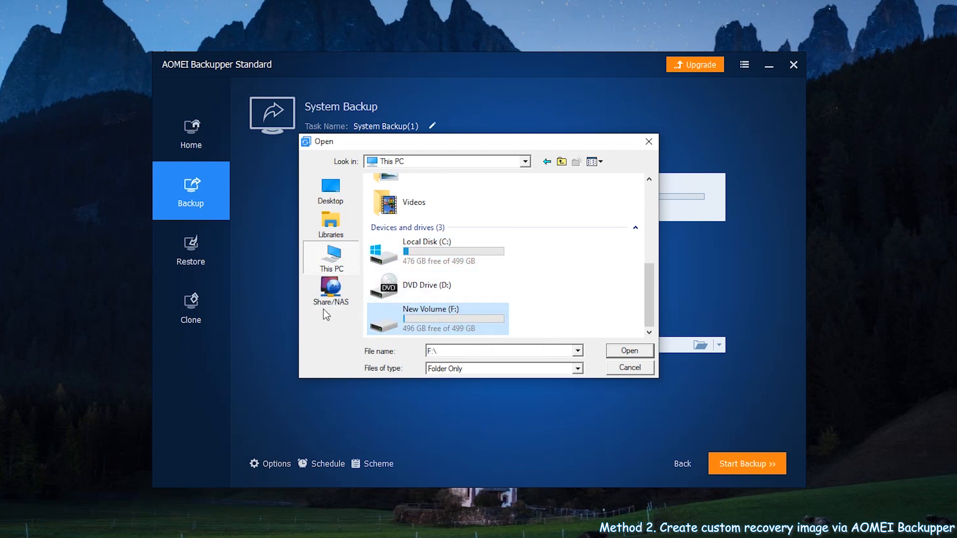
{"action": "mouse_move", "coordinate": [346, 306]}
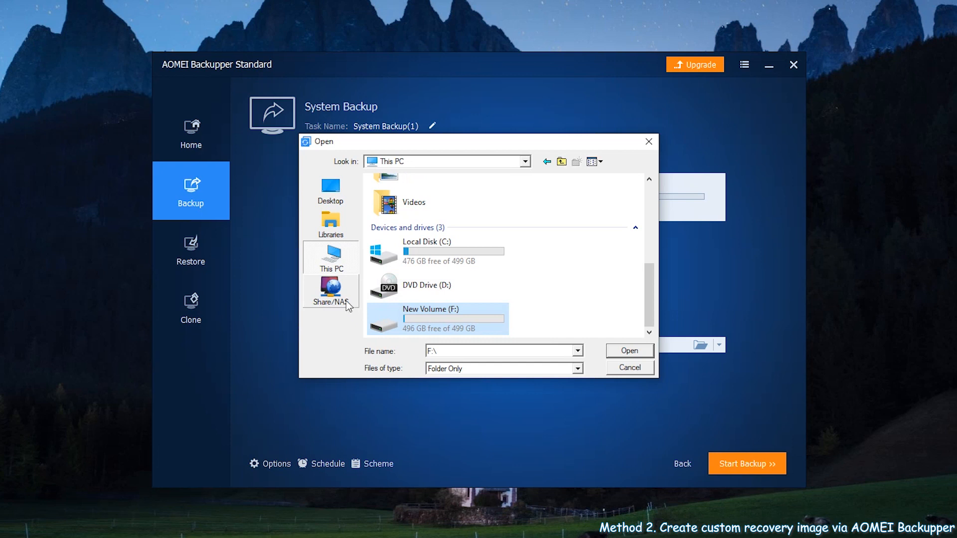
{"action": "left_click", "coordinate": [330, 292]}
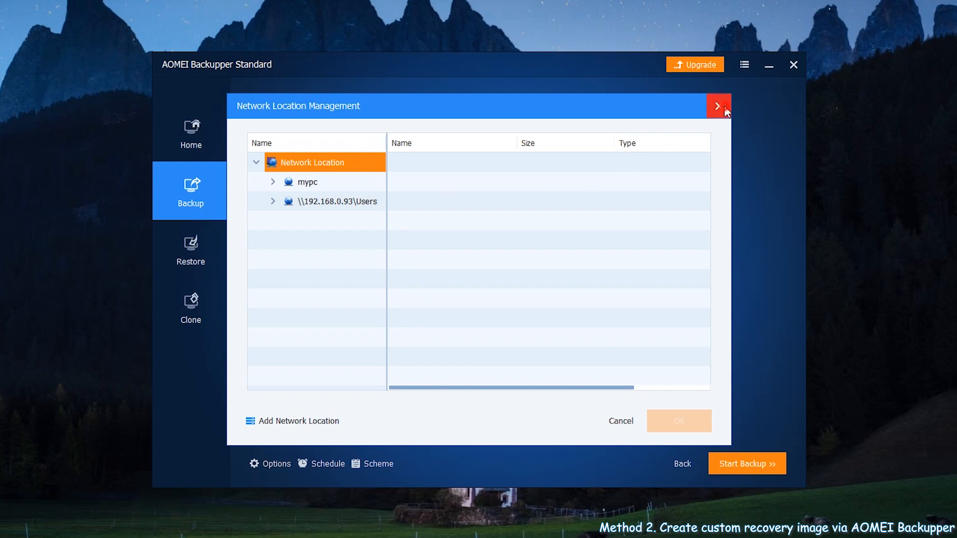
Close Network Location Management, cancel scheduling, and start the System Backup to F:\
{"action": "left_click", "coordinate": [717, 106]}
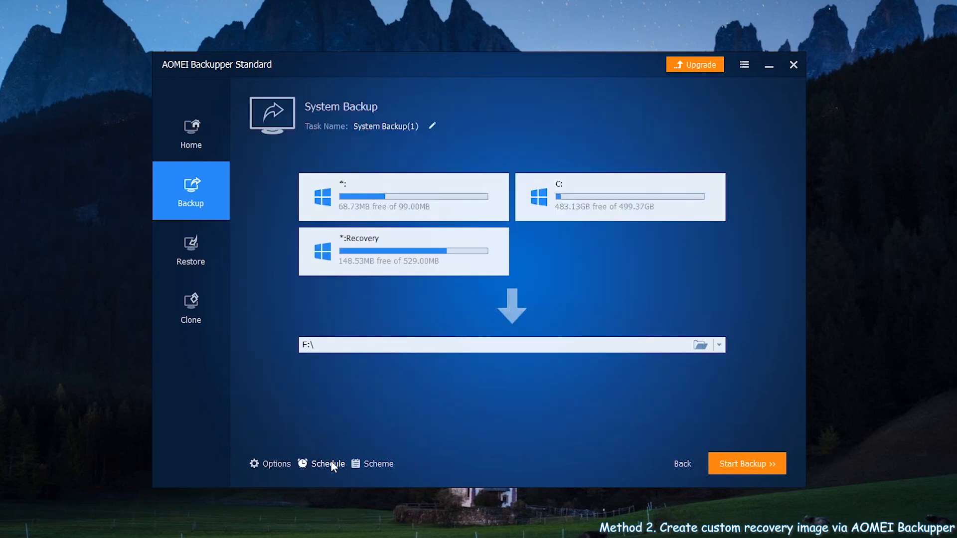
{"action": "left_click", "coordinate": [327, 464]}
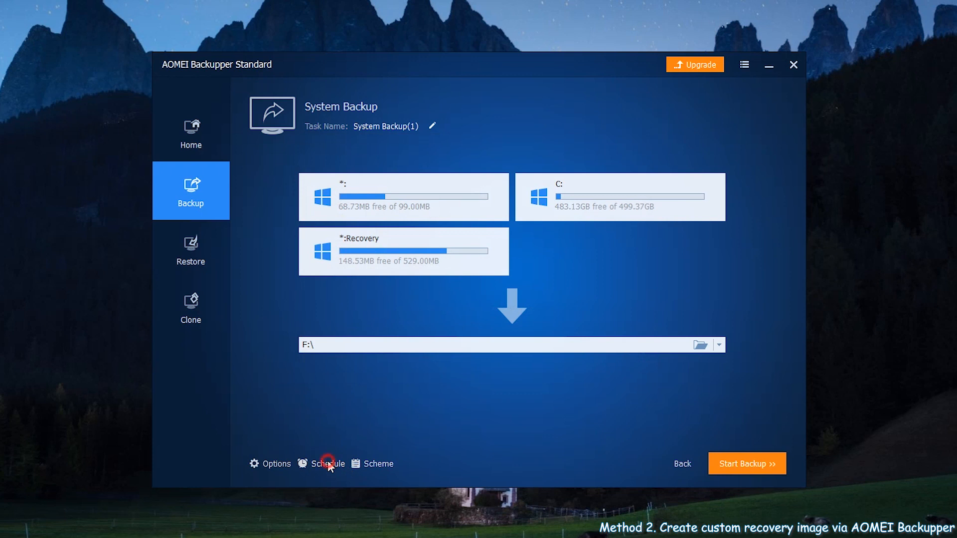
{"action": "left_click", "coordinate": [329, 464]}
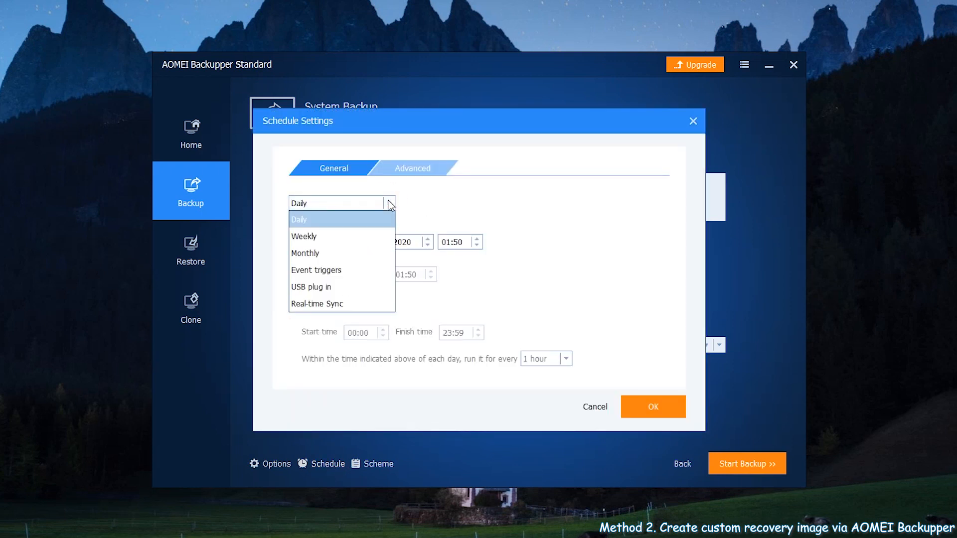
{"action": "left_click", "coordinate": [300, 220]}
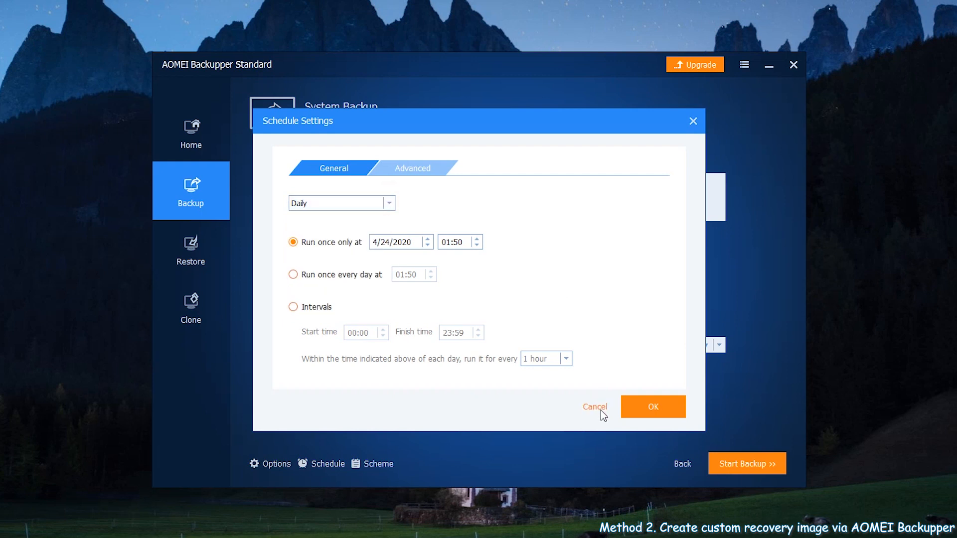
{"action": "left_click", "coordinate": [595, 406]}
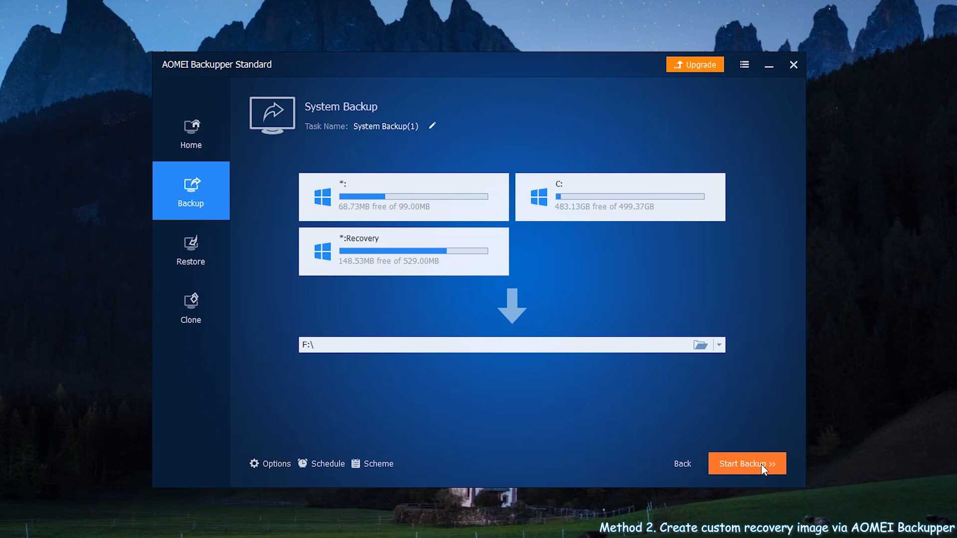
{"action": "left_click", "coordinate": [746, 463]}
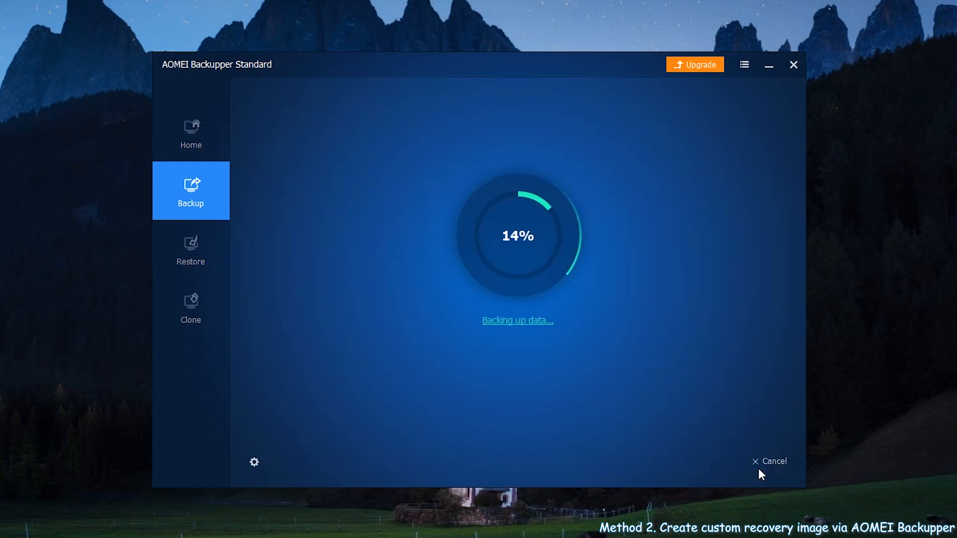